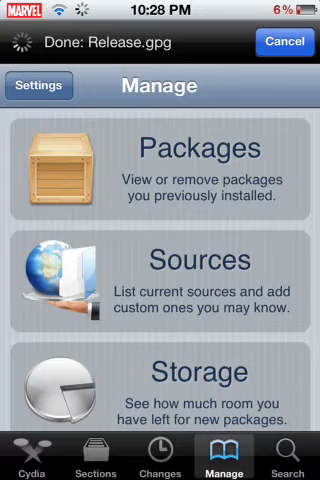
Show the installed repository sources list (apt.theiphonespotrepo.net, BigBoss, Boerse.BZ) from Manage
{"action": "left_click", "coordinate": [160, 270]}
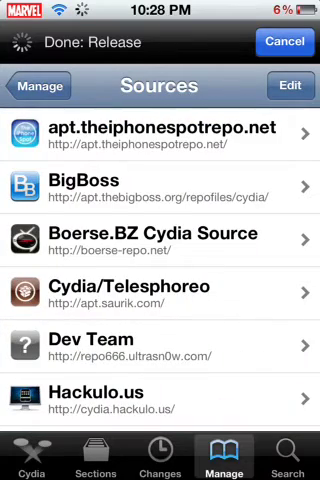